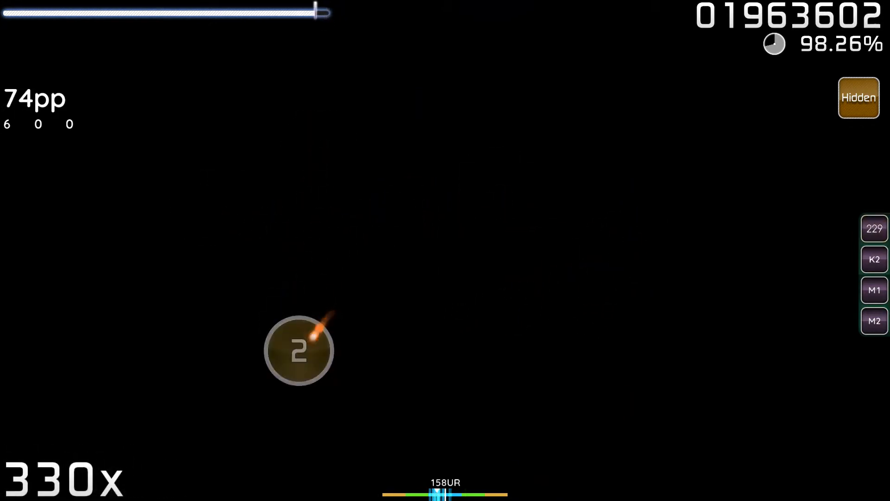
# Step: Hit circle 2 under Hidden to extend the combo to 332x at 97.99% accuracy
pyautogui.click(301, 364)
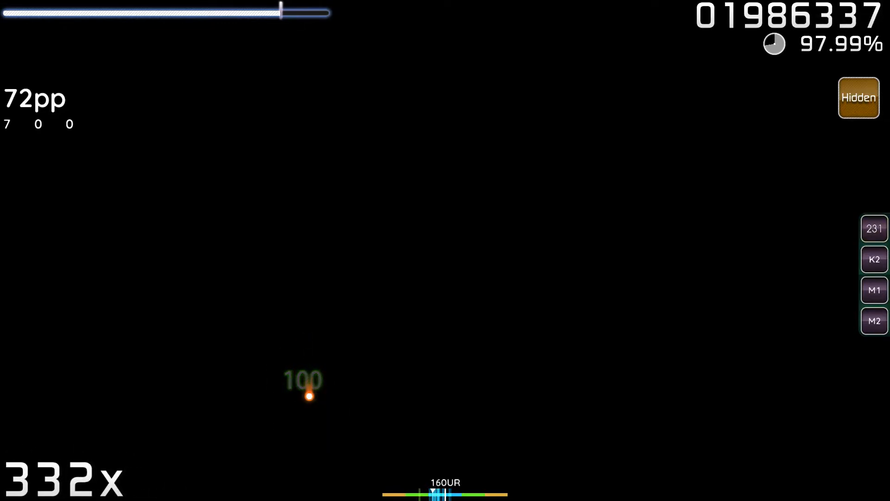